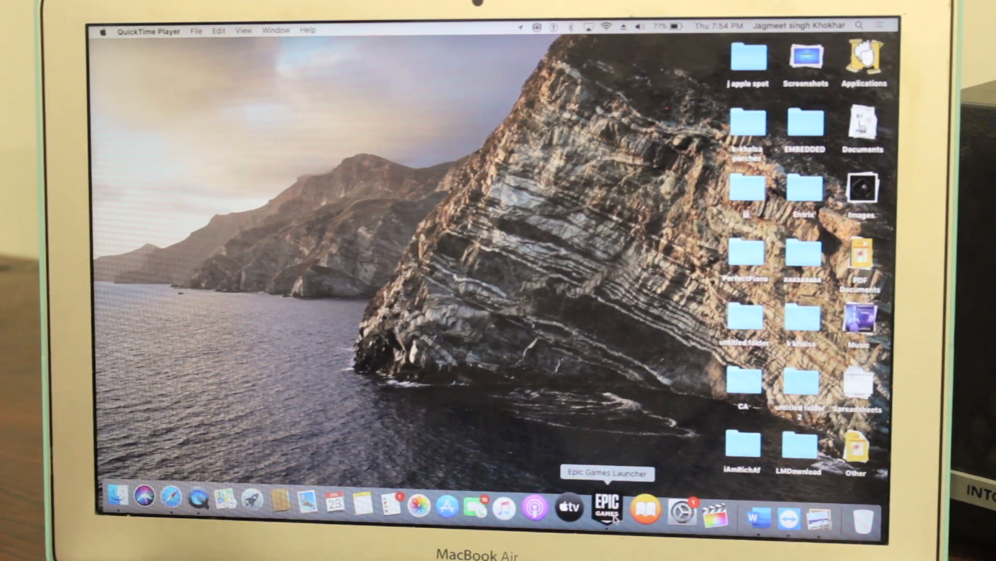
Launch Epic Games Launcher and sign out of the Epic account from the account menu.
left_click(606, 507)
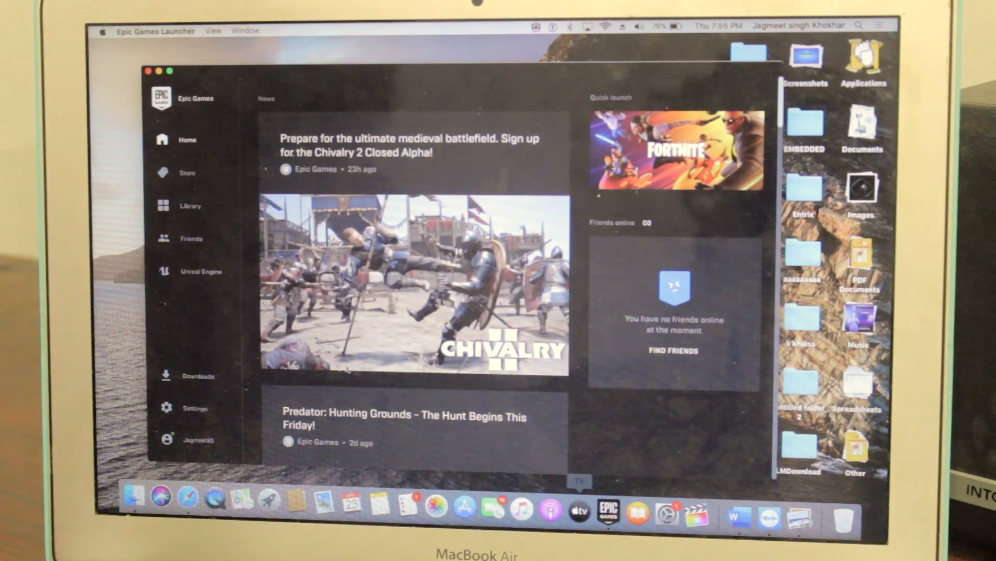
left_click(195, 440)
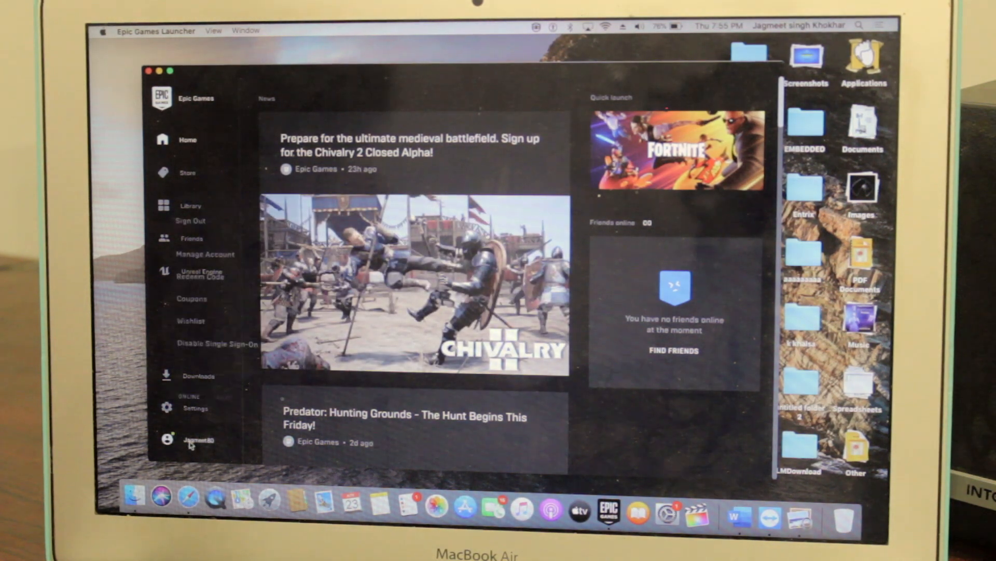
left_click(196, 441)
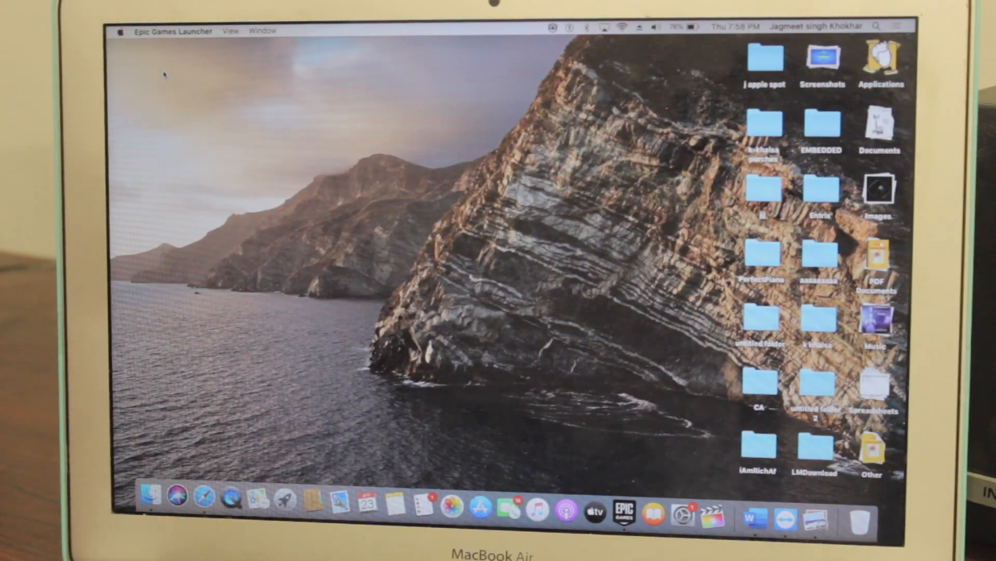
Relaunch Fortnite from the Dock to reach the Epic Games email and password login.
left_click(625, 513)
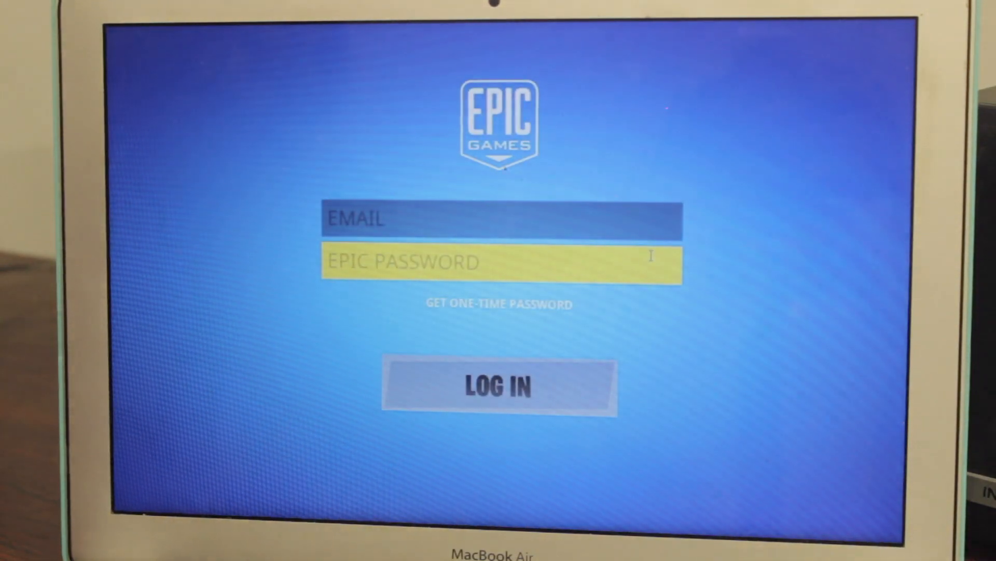